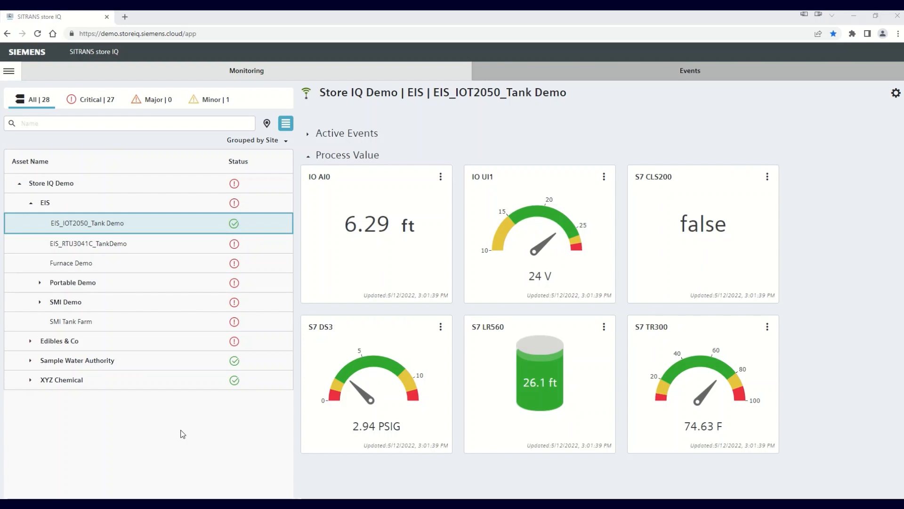
mouse_move(566, 214)
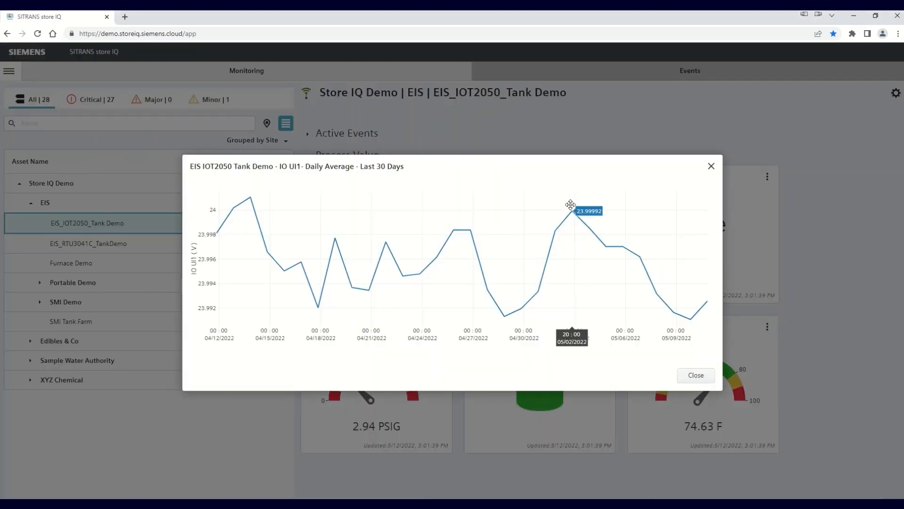
mouse_move(530, 280)
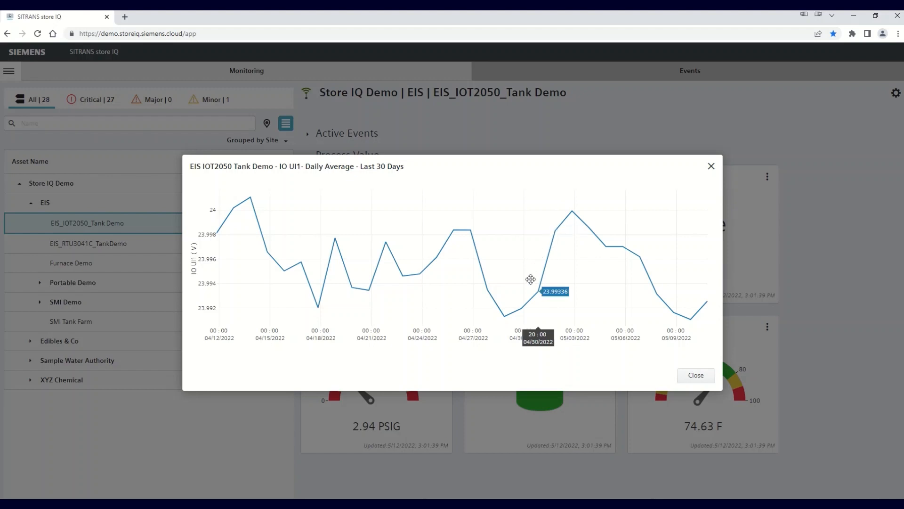
mouse_move(460, 237)
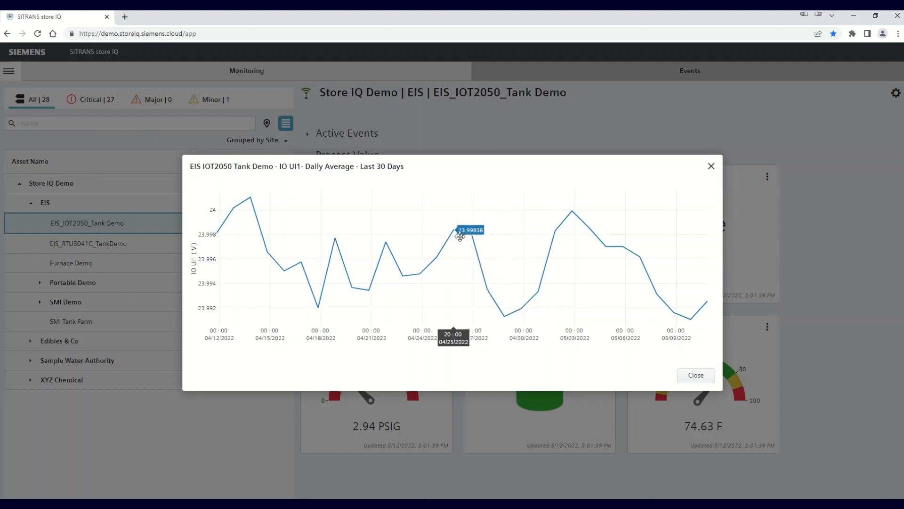
mouse_move(365, 277)
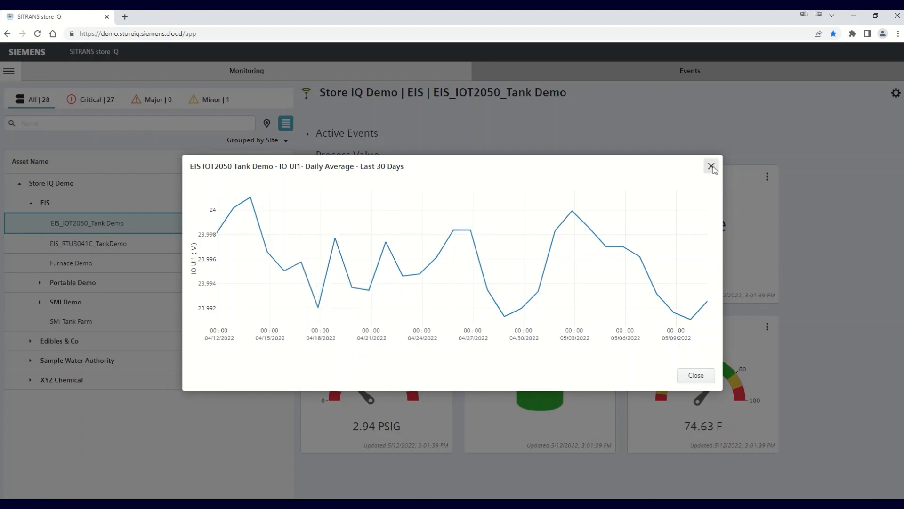
Close the IO UI1 daily average chart and reveal the side menu options.
left_click(712, 166)
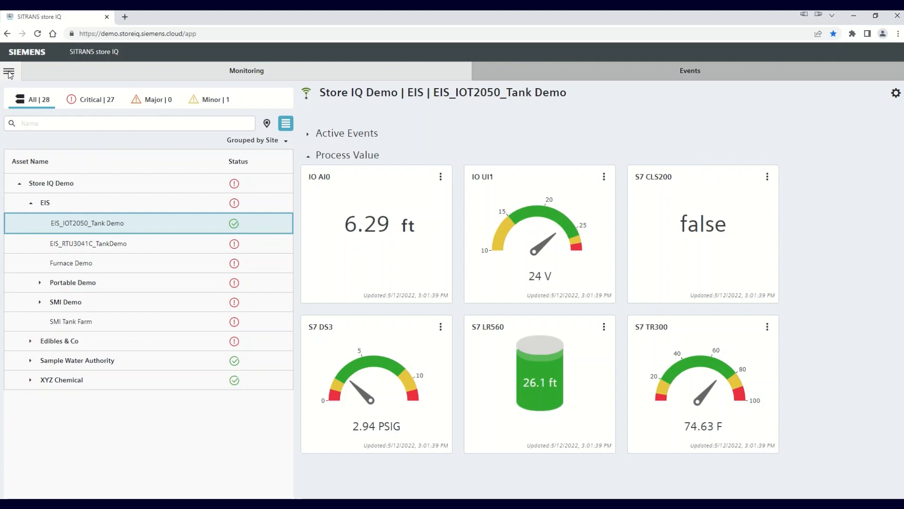
left_click(8, 70)
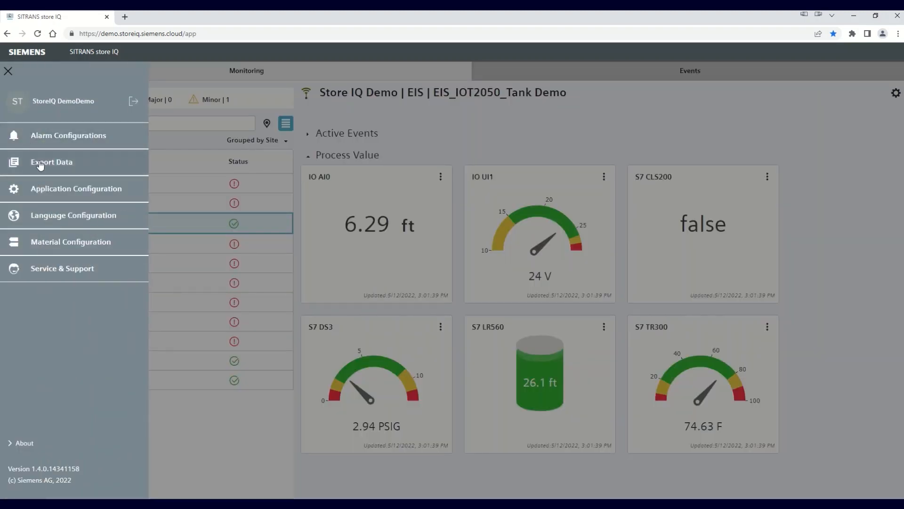
Go to Export Data and settle the export type on Process Value Data Points after trying Events.
left_click(50, 161)
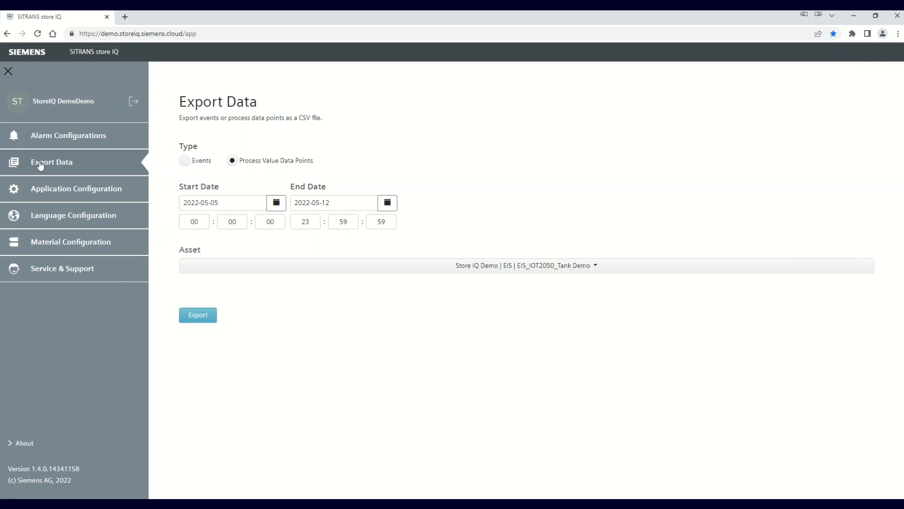
mouse_move(183, 178)
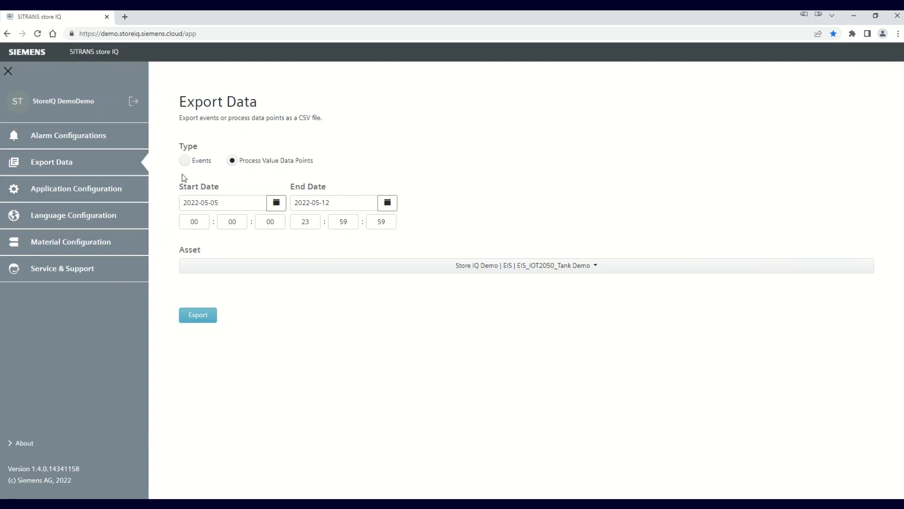
mouse_move(189, 175)
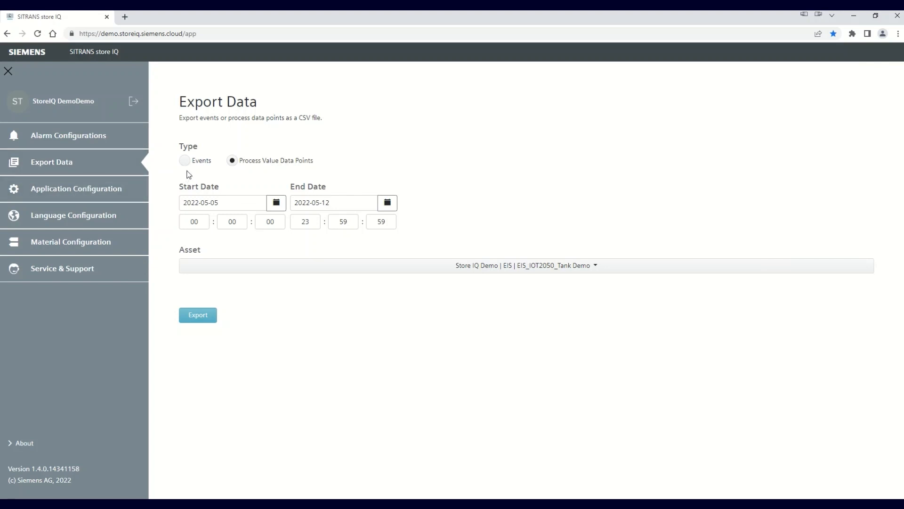
left_click(185, 160)
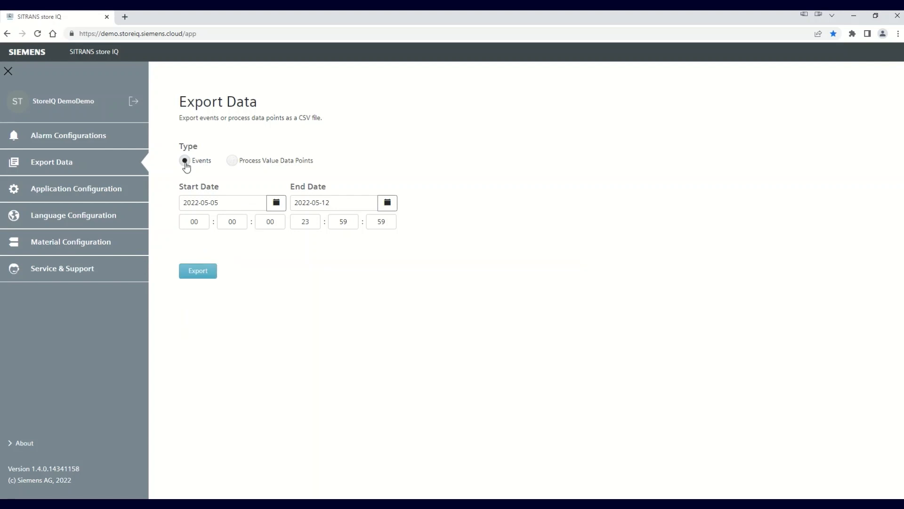
left_click(232, 160)
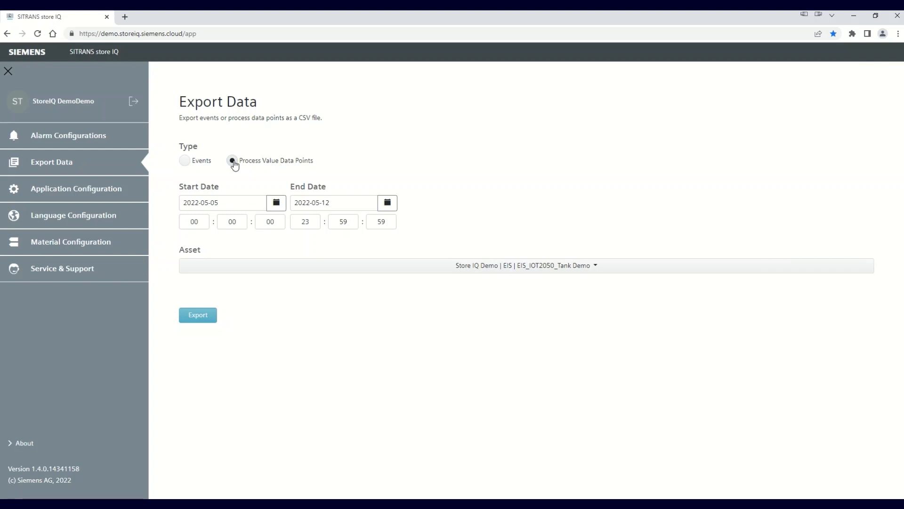
left_click(233, 160)
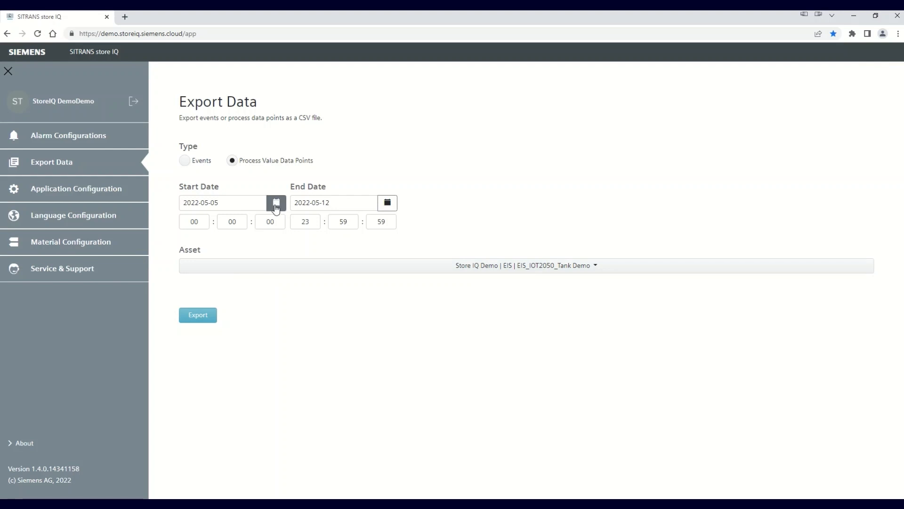
Set the export start date to May 5, 2022, keeping the week ending May 12.
left_click(276, 202)
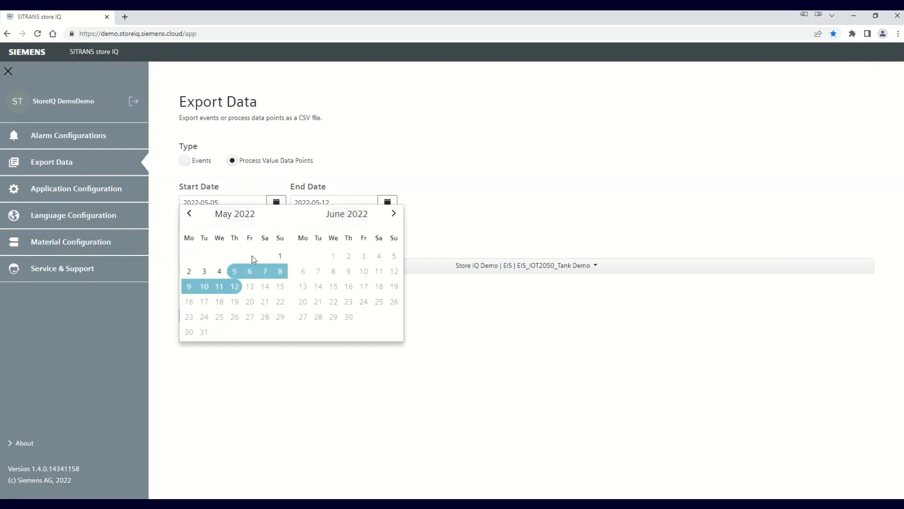
left_click(235, 272)
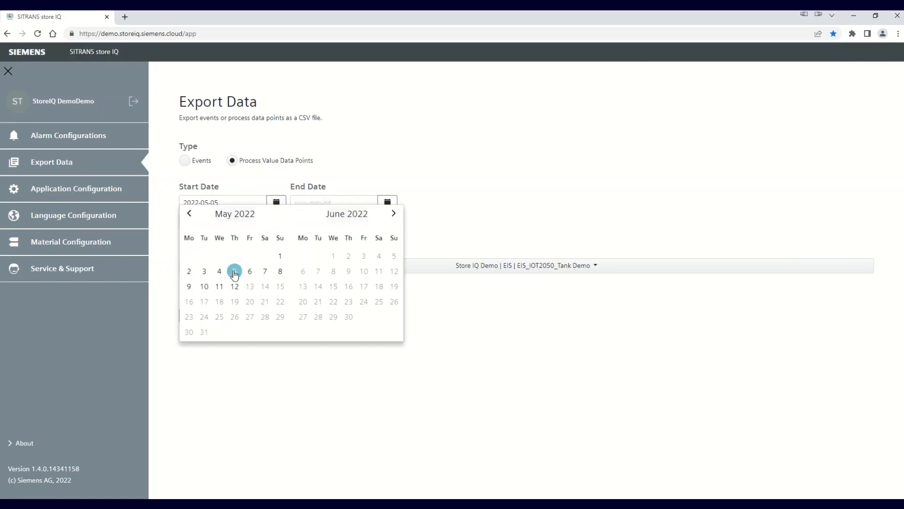
left_click(235, 271)
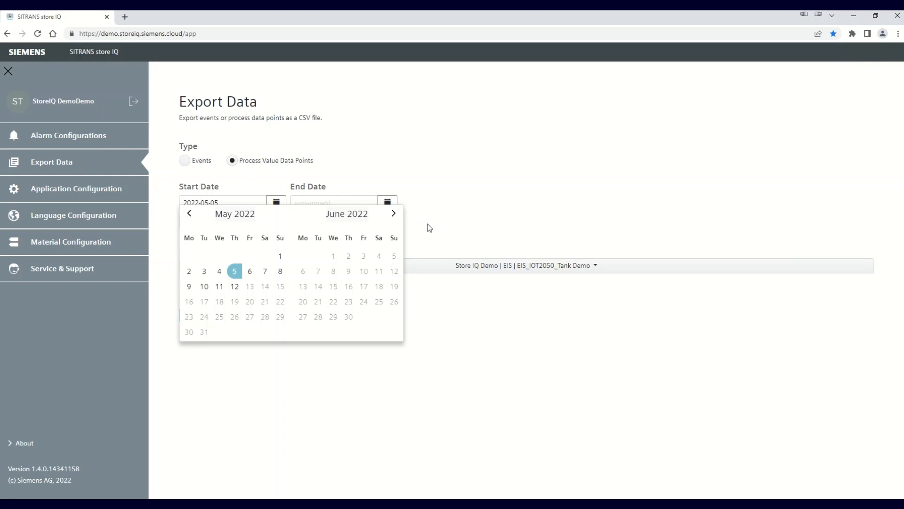
mouse_move(388, 201)
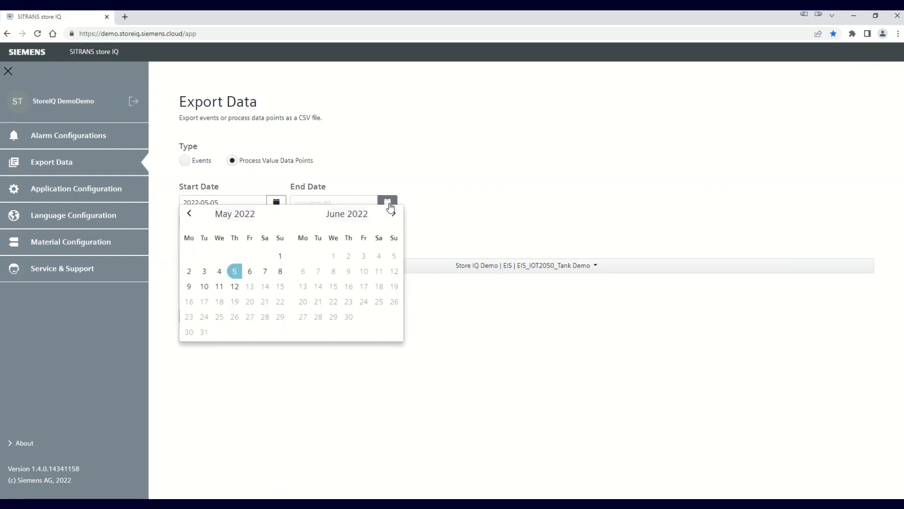
left_click(235, 286)
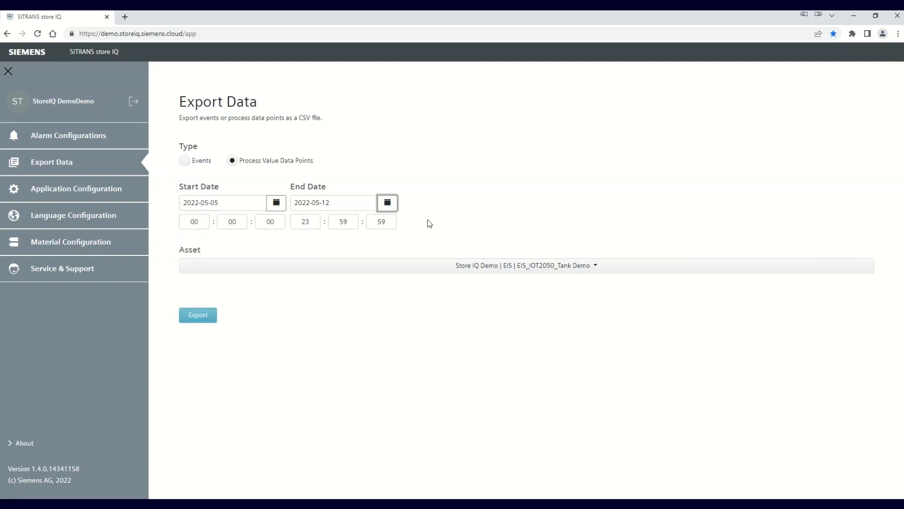
mouse_move(200, 244)
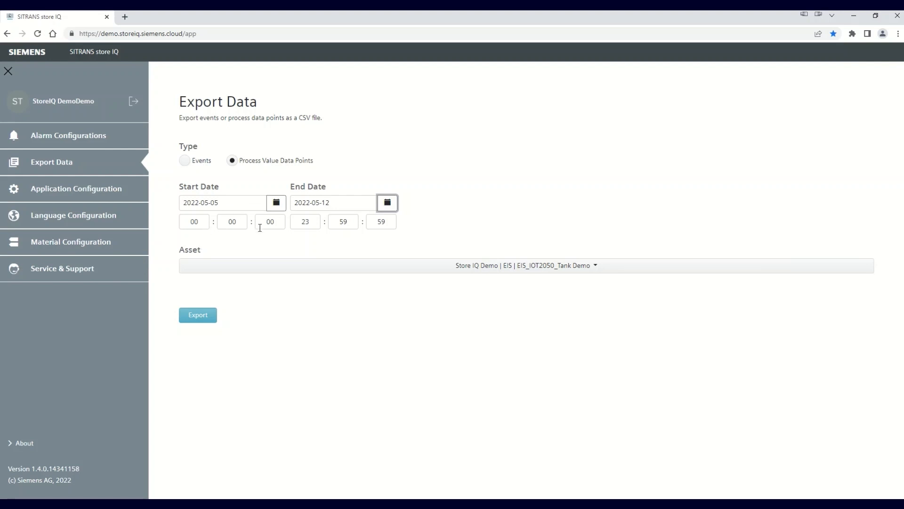
mouse_move(260, 243)
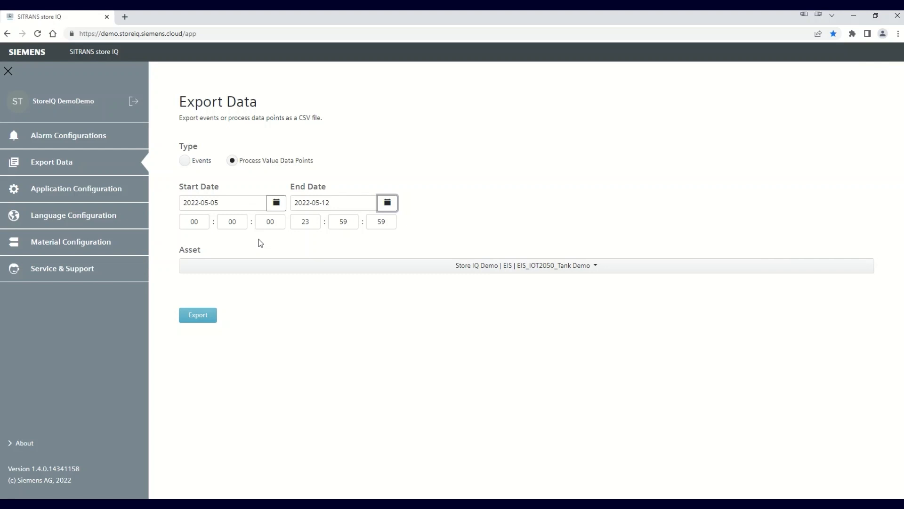
mouse_move(212, 241)
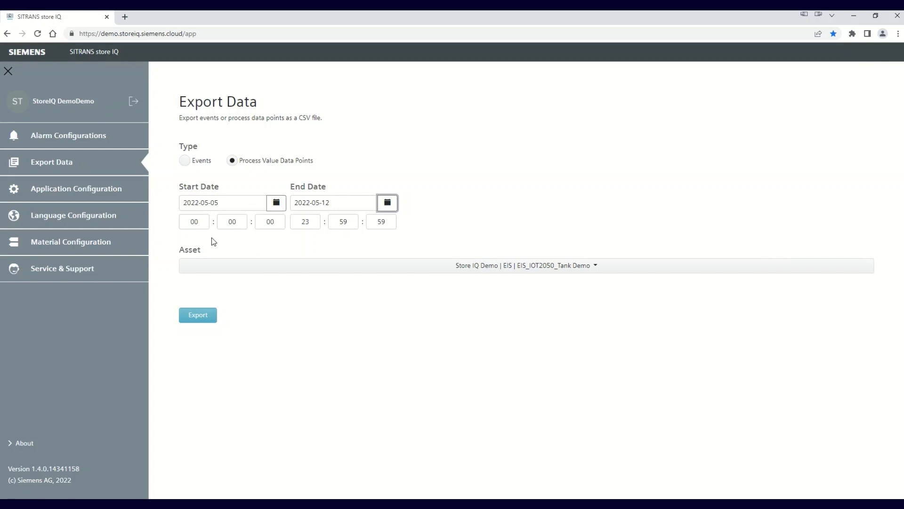
mouse_move(273, 235)
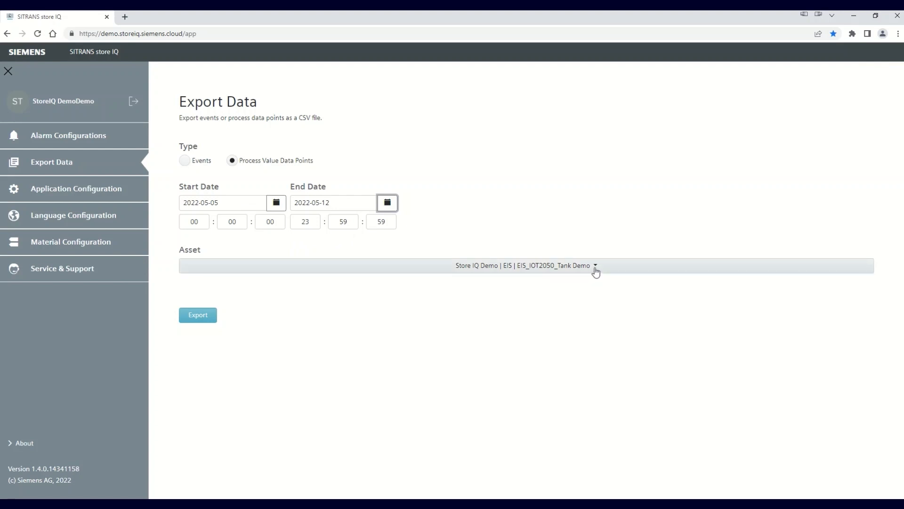
Choose the EIS_IOT2050_Tank Demo asset, run the export and open the downloaded CSV.
left_click(524, 266)
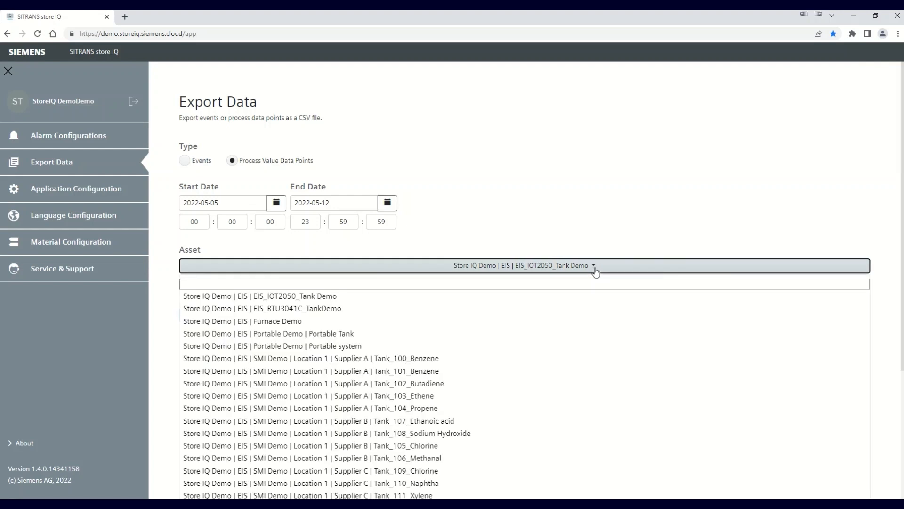
mouse_move(297, 296)
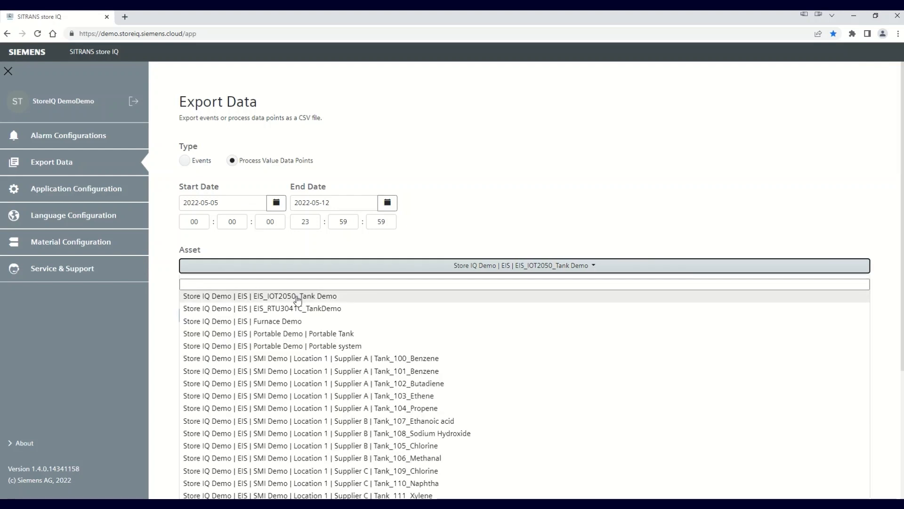
left_click(260, 296)
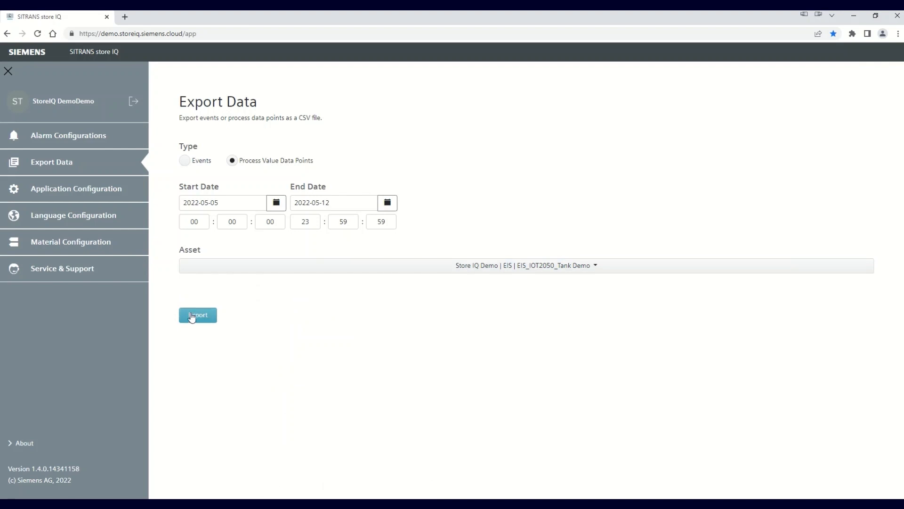
left_click(197, 315)
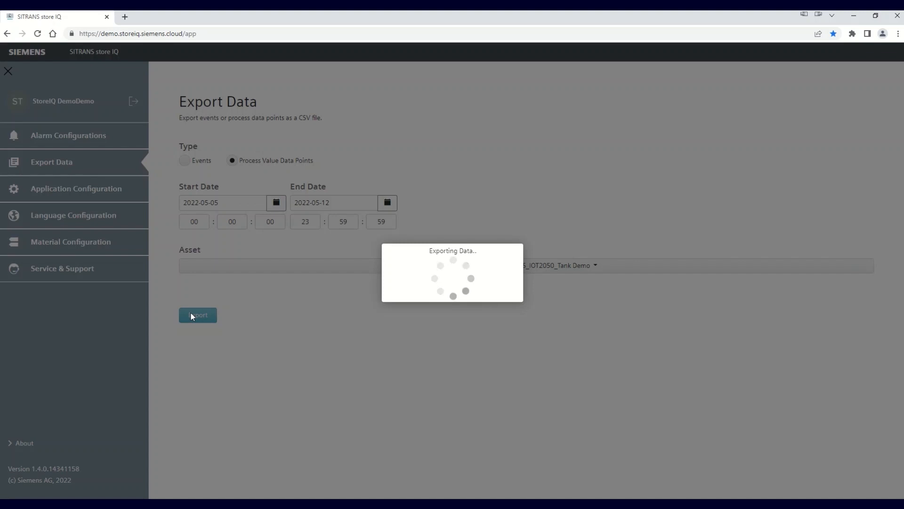
left_click(197, 314)
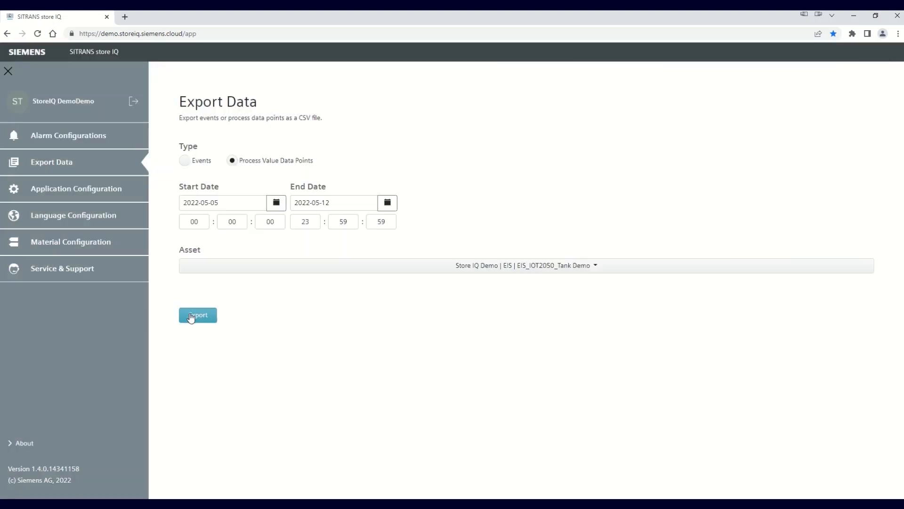
left_click(197, 315)
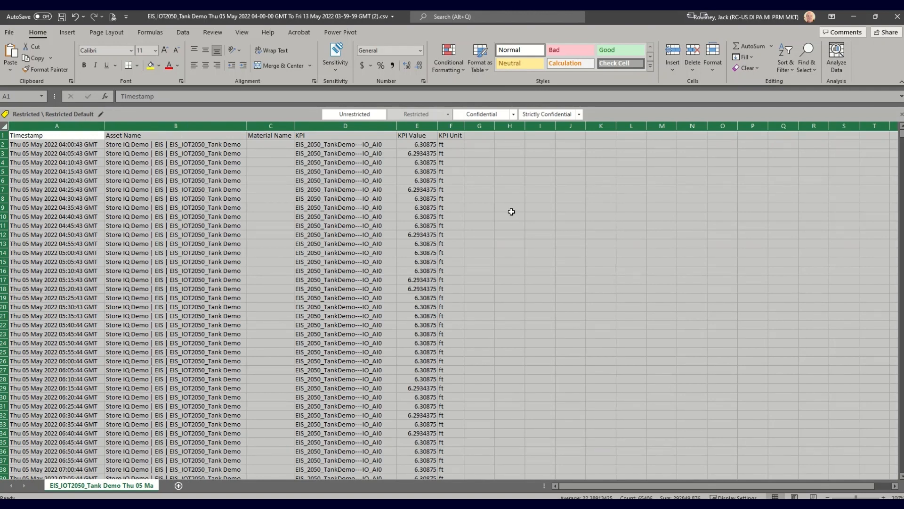
Close the process value workbook in Excel, choosing Don't Save.
left_click(510, 207)
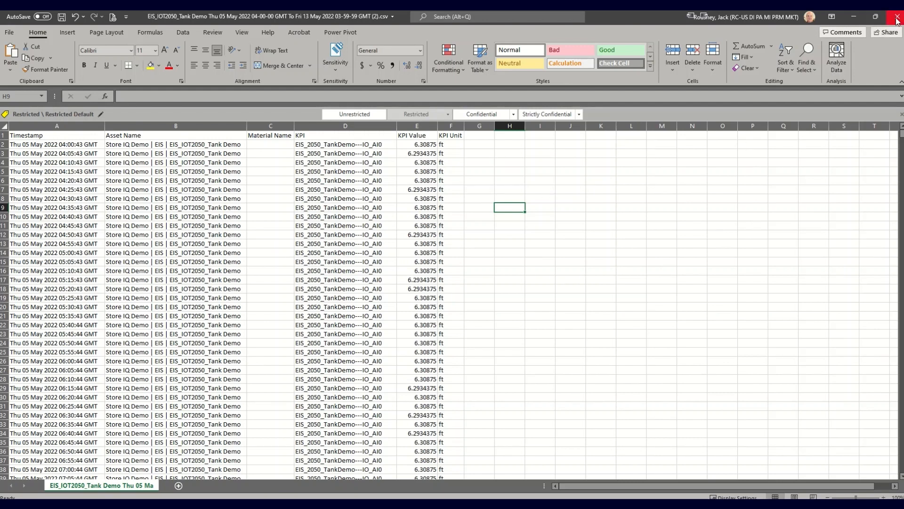
left_click(897, 17)
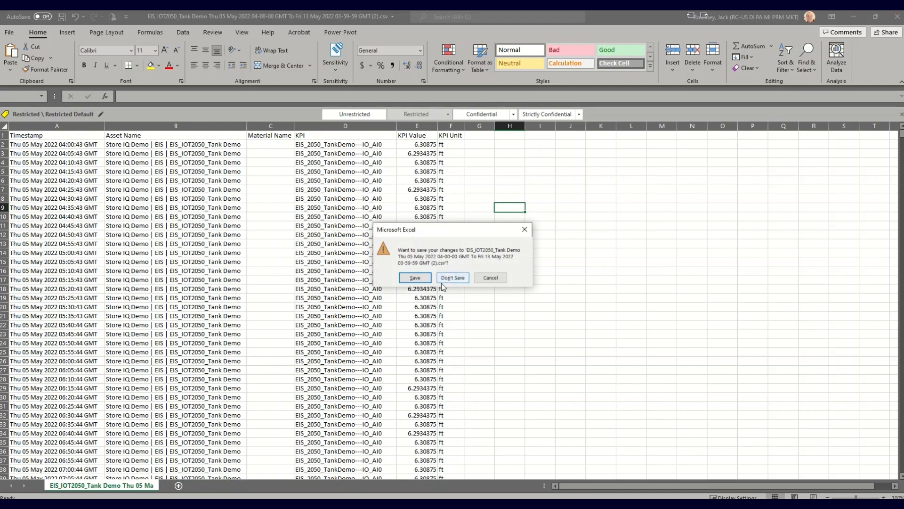
left_click(452, 277)
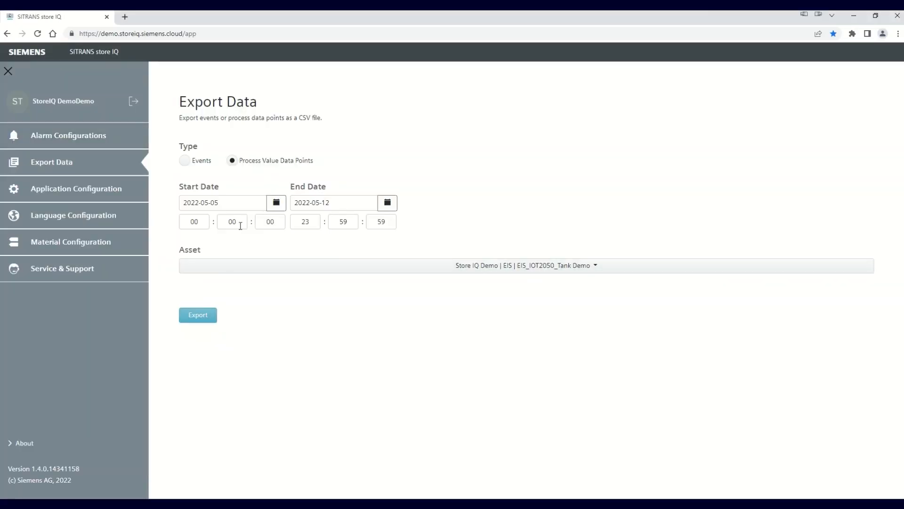
Switch the export type to Events, export it and open the downloaded events CSV.
left_click(185, 161)
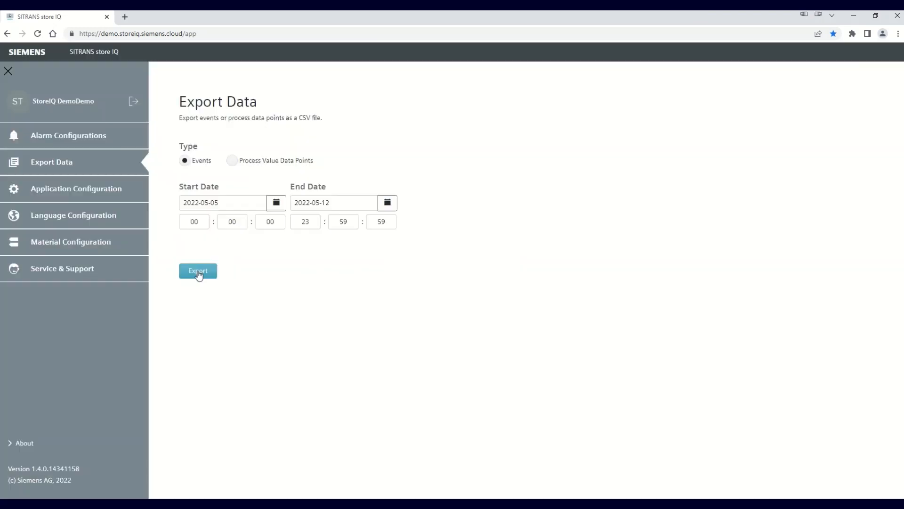
left_click(198, 271)
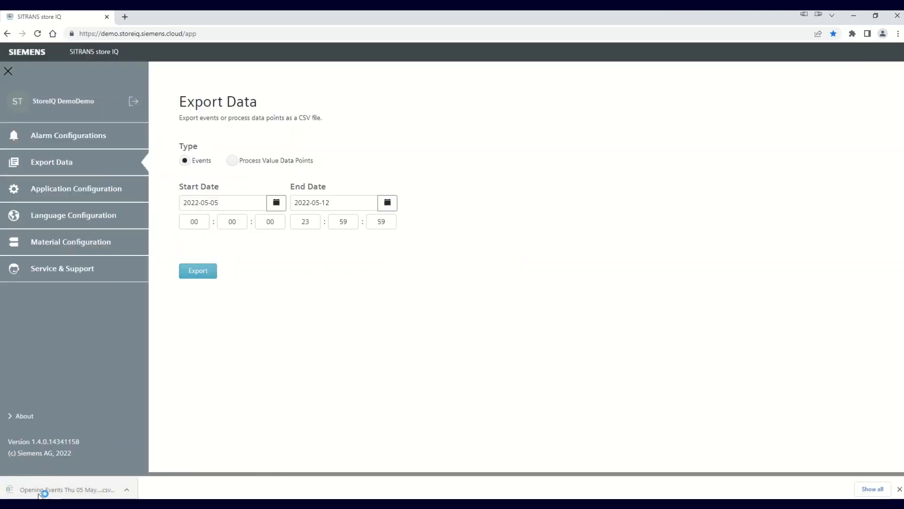
left_click(66, 489)
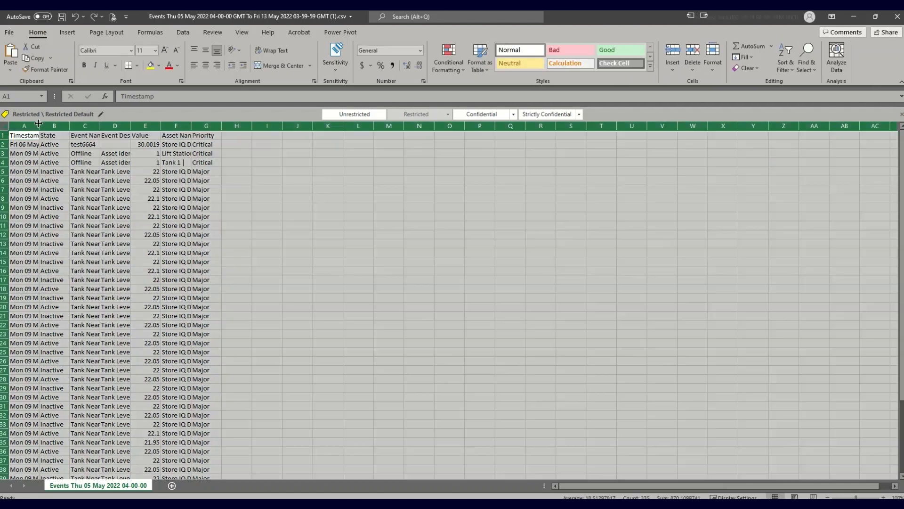
AutoFit the events columns, return to store IQ and close the menu to show the dashboard.
left_click(54, 125)
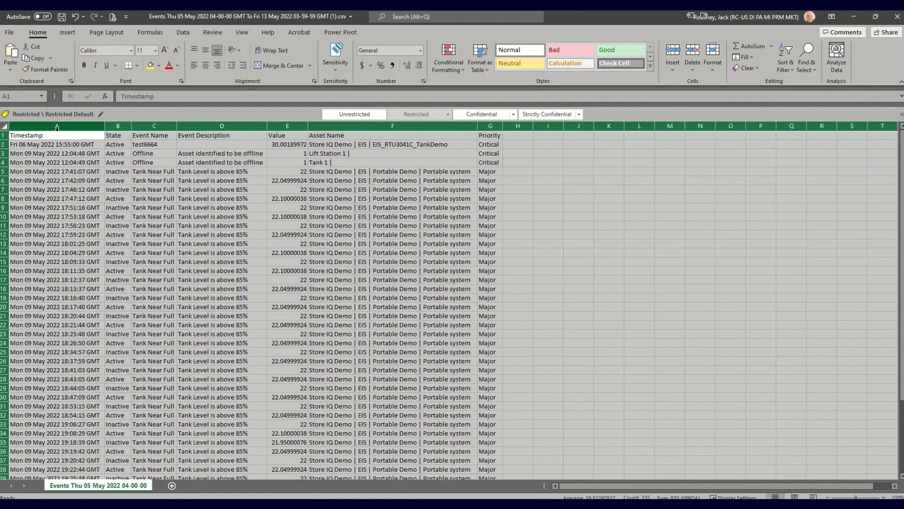
left_click(608, 226)
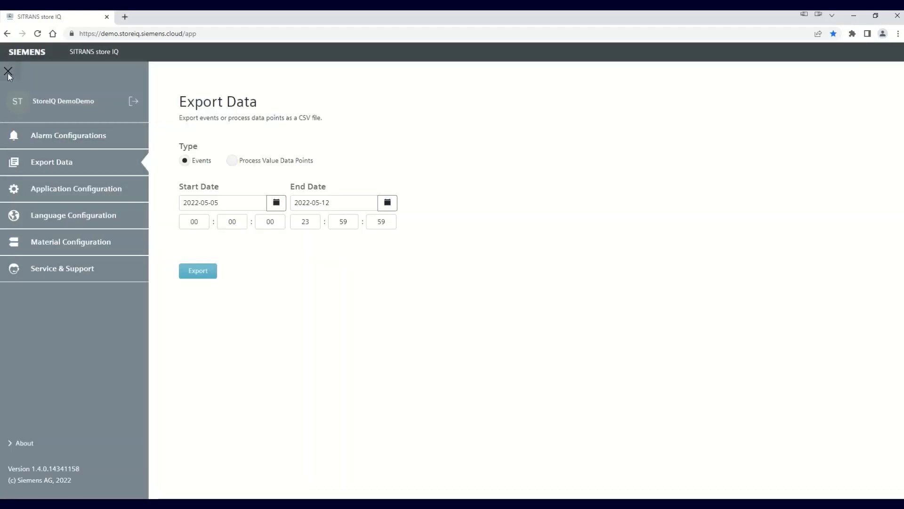
left_click(9, 72)
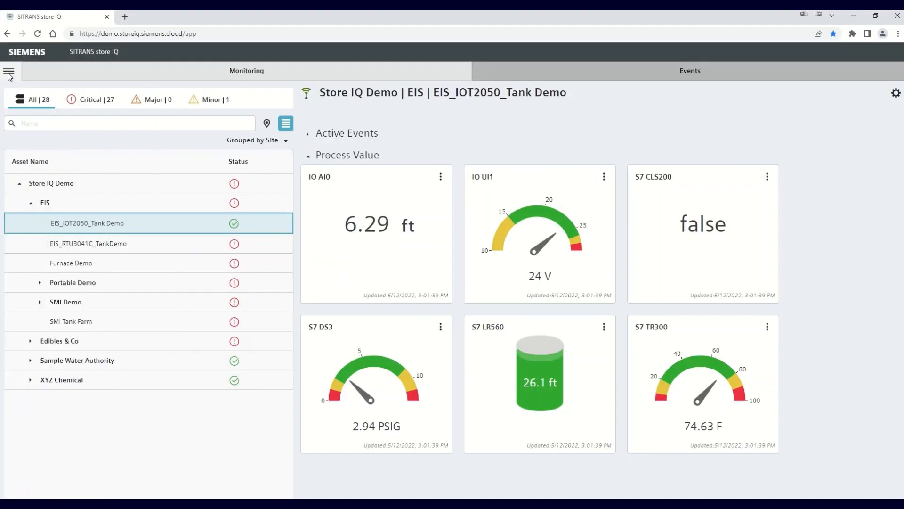